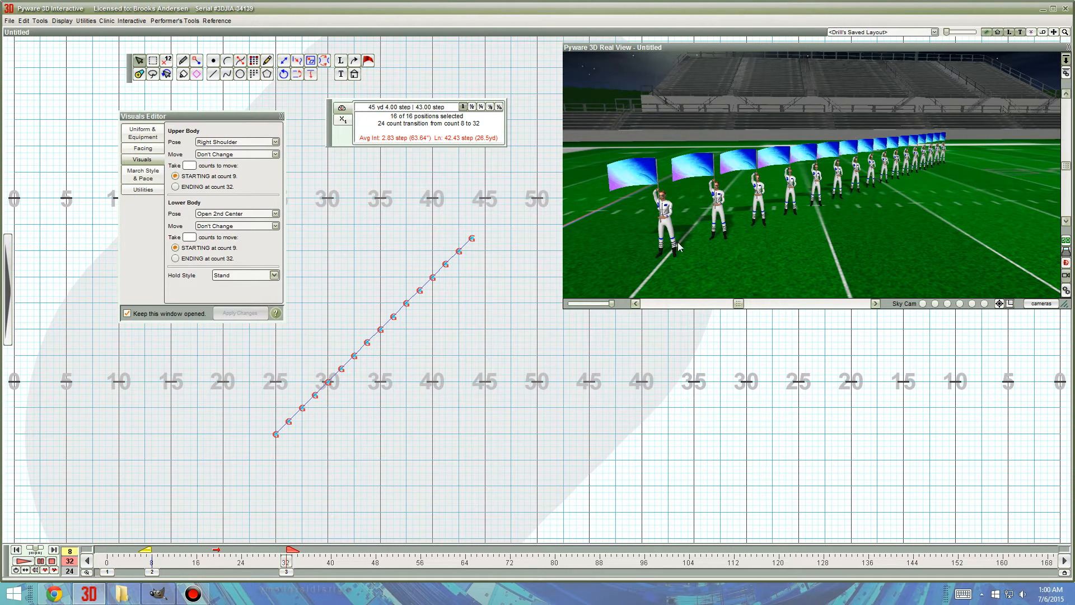
mouse_move(732, 217)
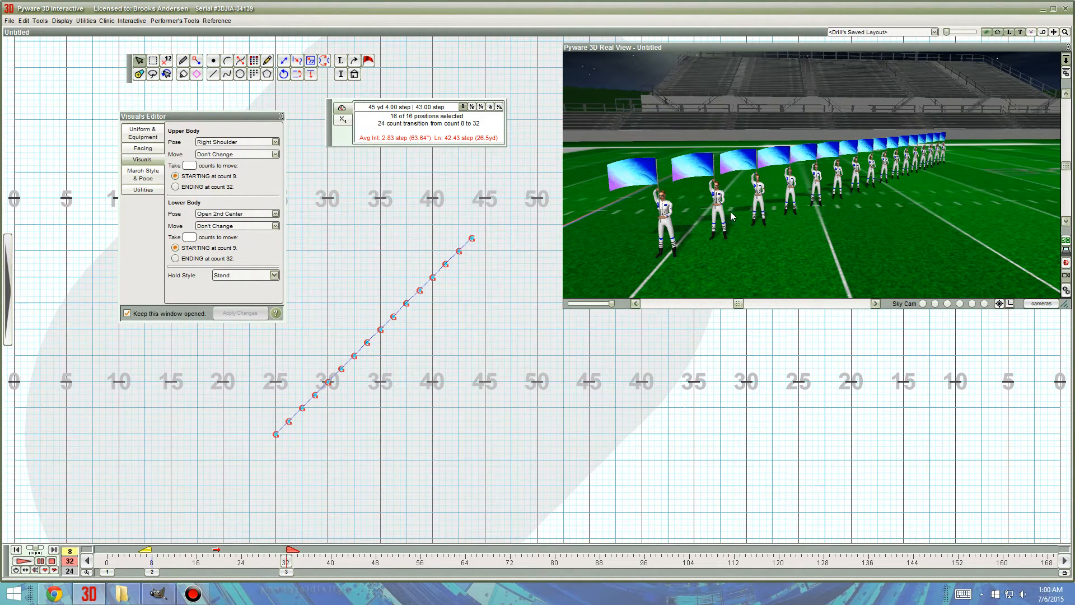
mouse_move(809, 230)
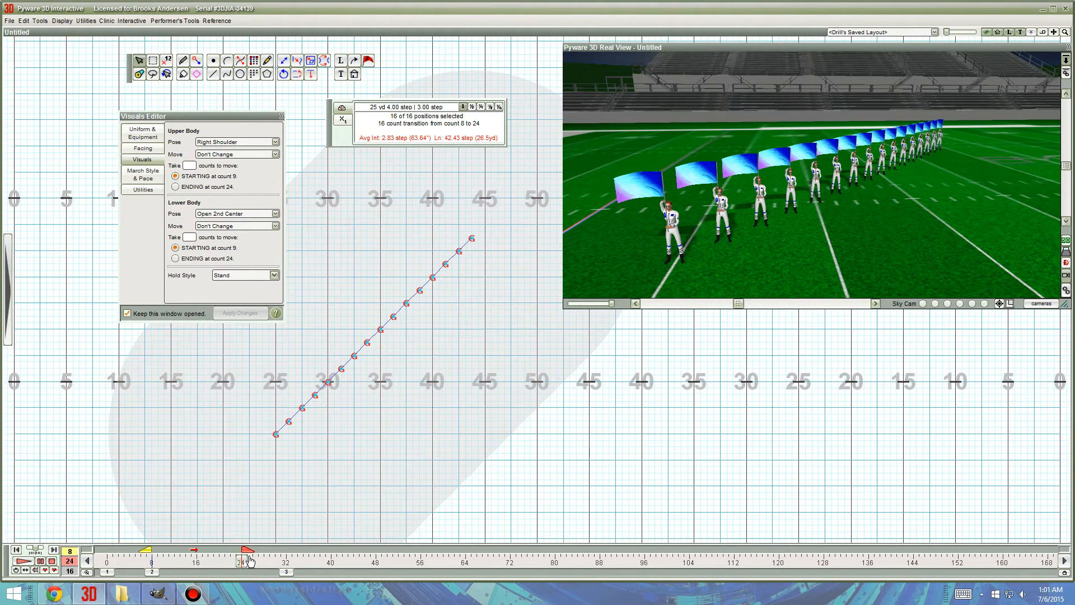
mouse_move(248, 559)
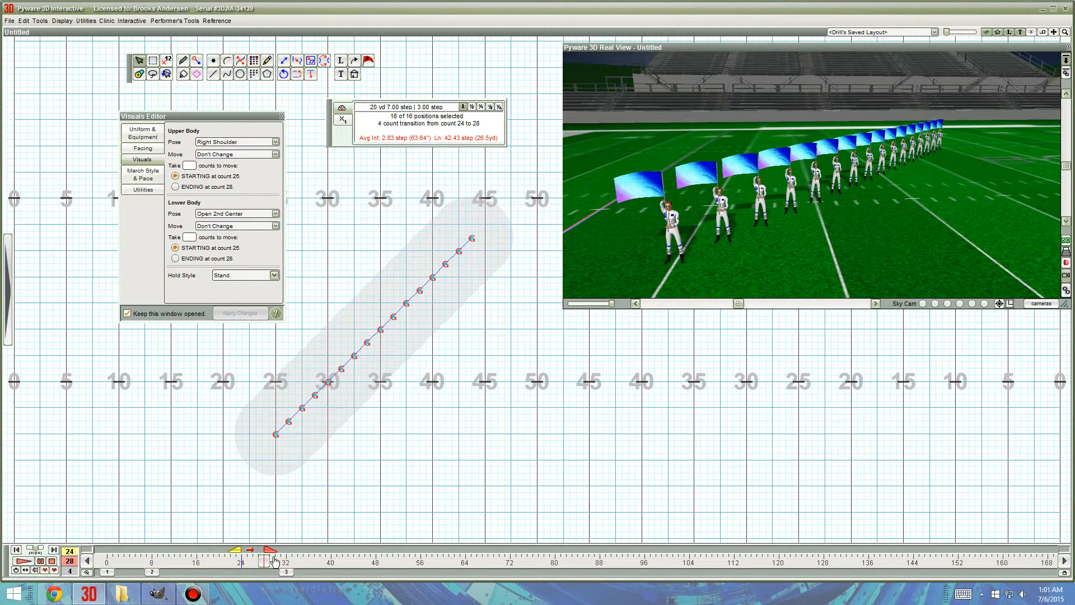
Step: Deselect the whole line and sit at count 12, end of the 8-to-12 transition
left_click(274, 561)
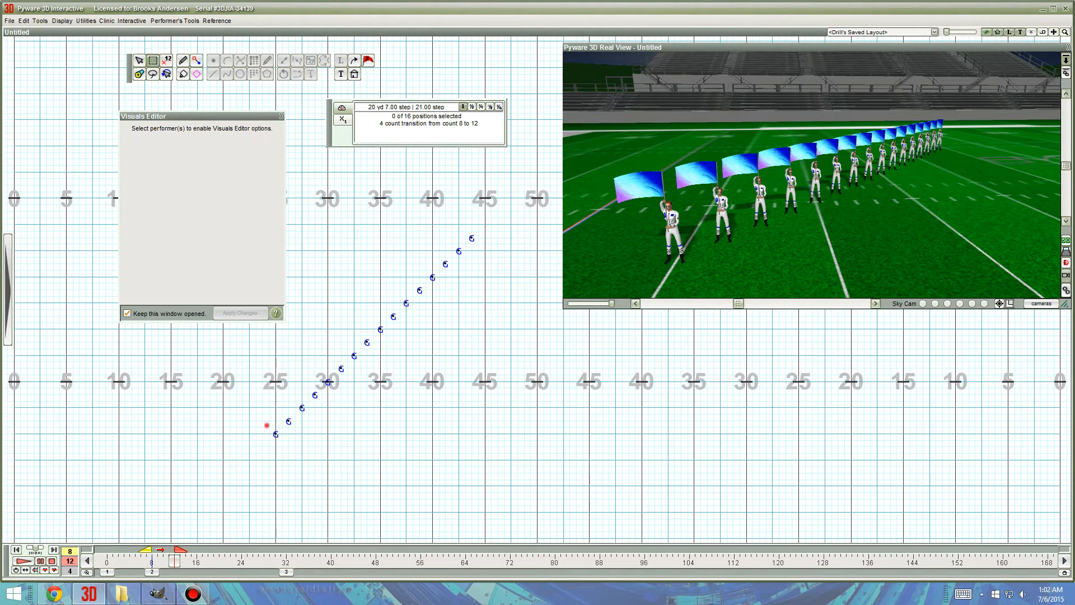
Step: Give the bottom performer a Toss 2x taking 4 counts from count 9 and preview it
left_click(274, 433)
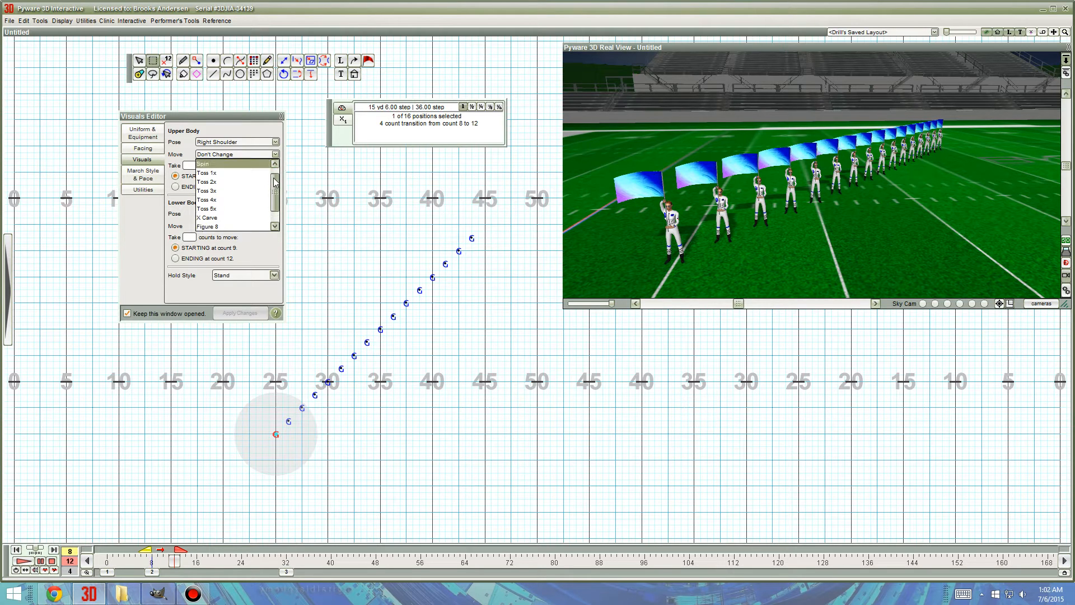
left_click(208, 182)
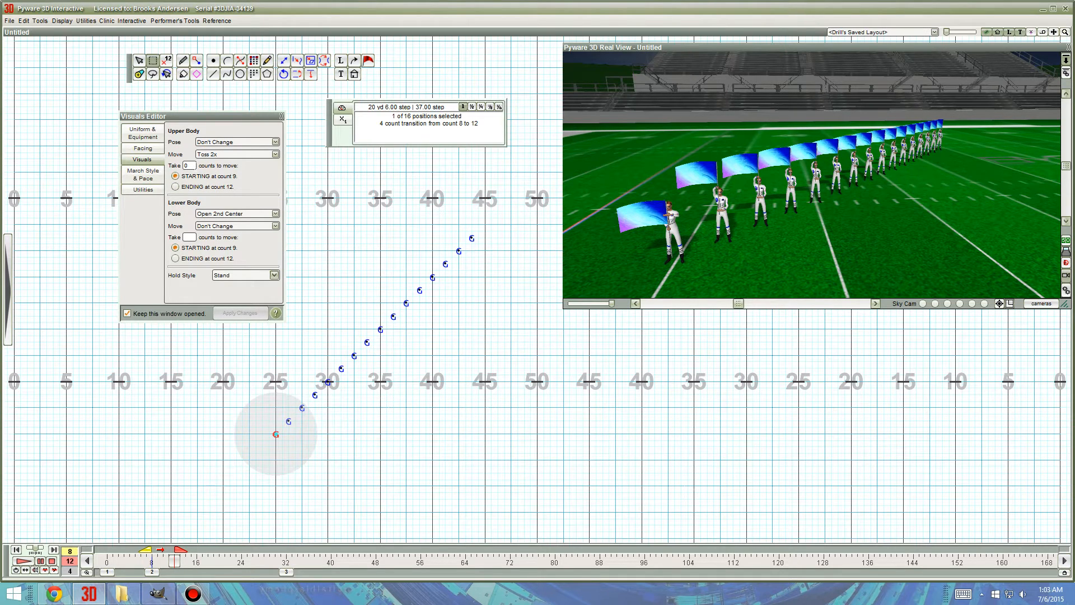
left_click(190, 166)
type("4")
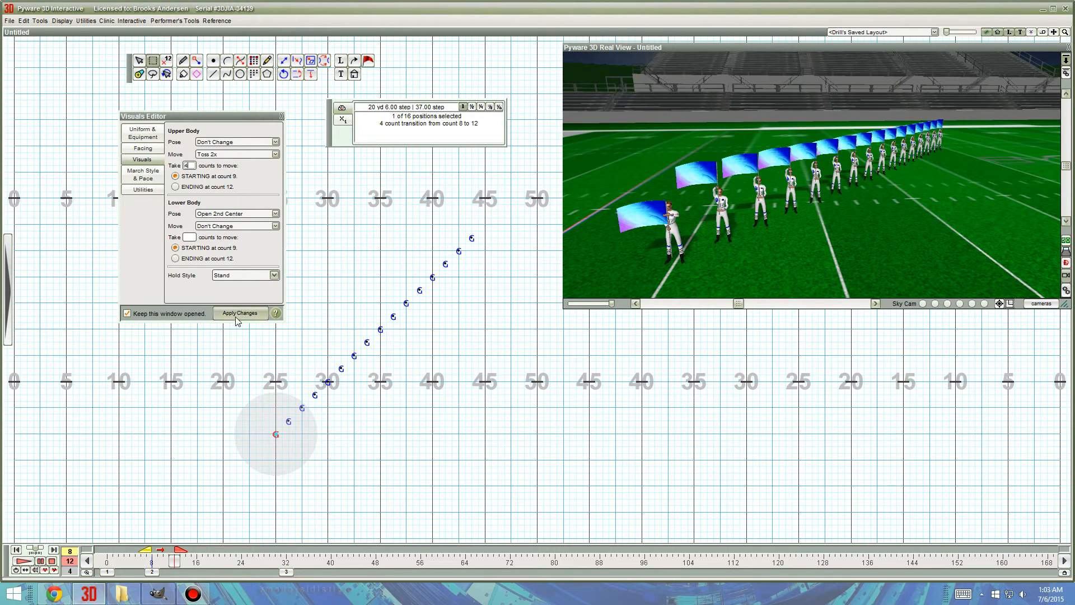
left_click(240, 313)
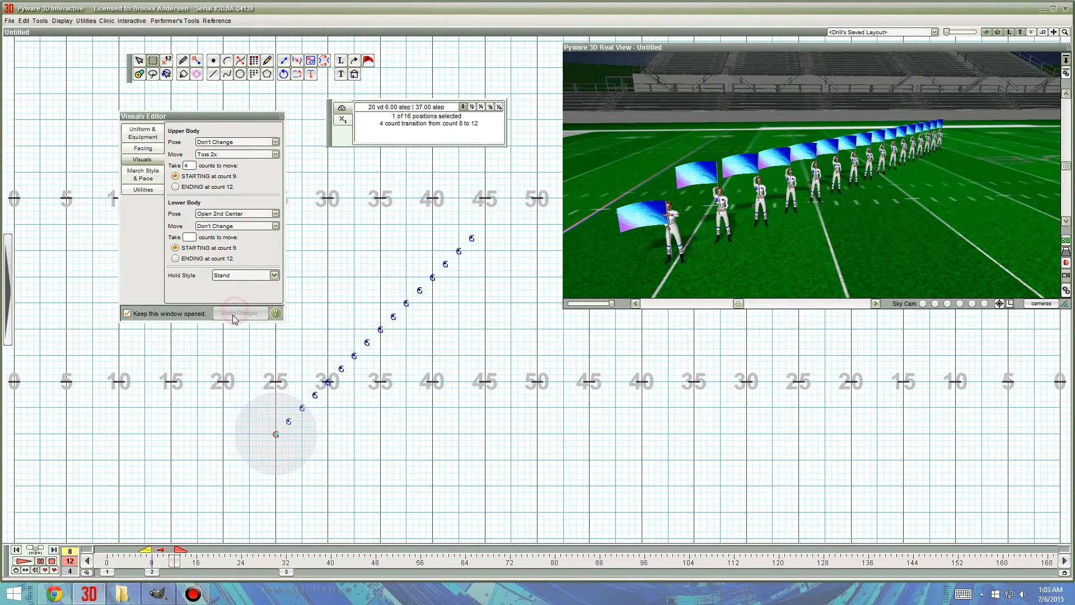
left_click(240, 313)
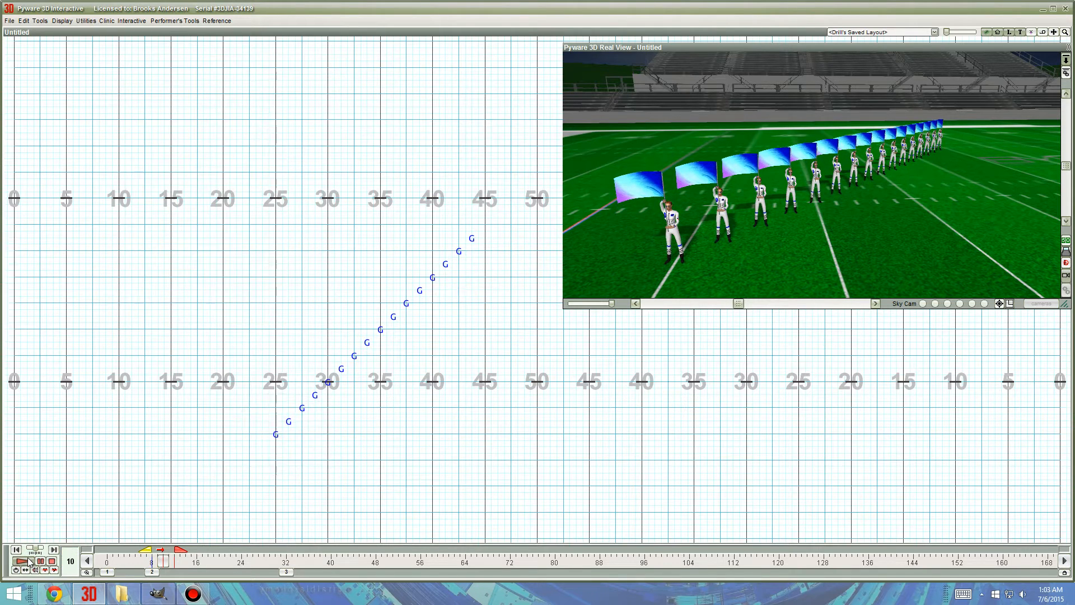
left_click(25, 560)
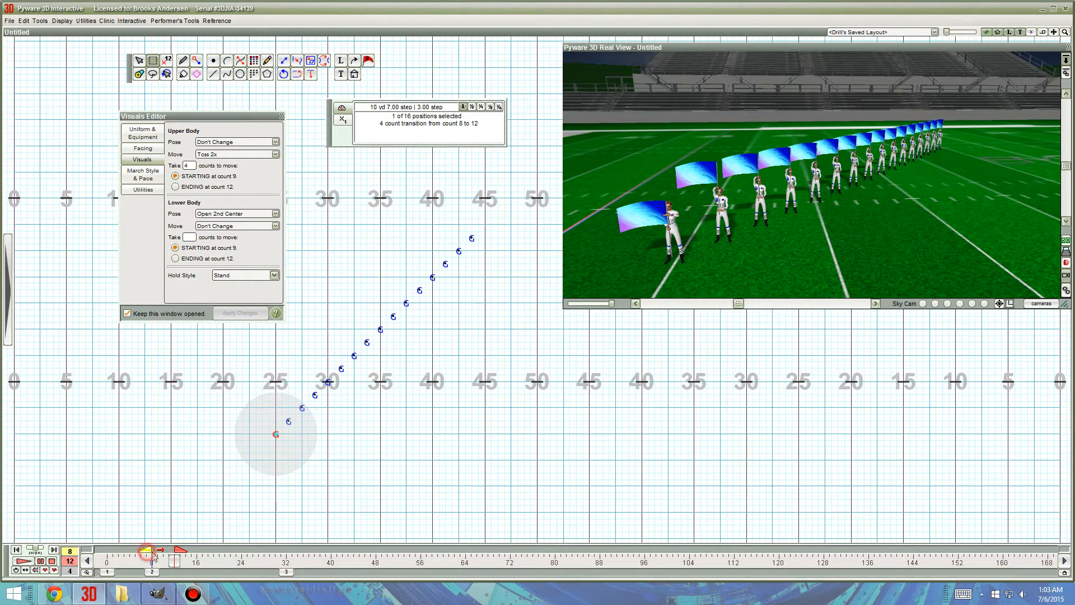
Step: Add a flag Spin for the same performer over counts 13 to 16 and preview toss and spin
left_click(203, 566)
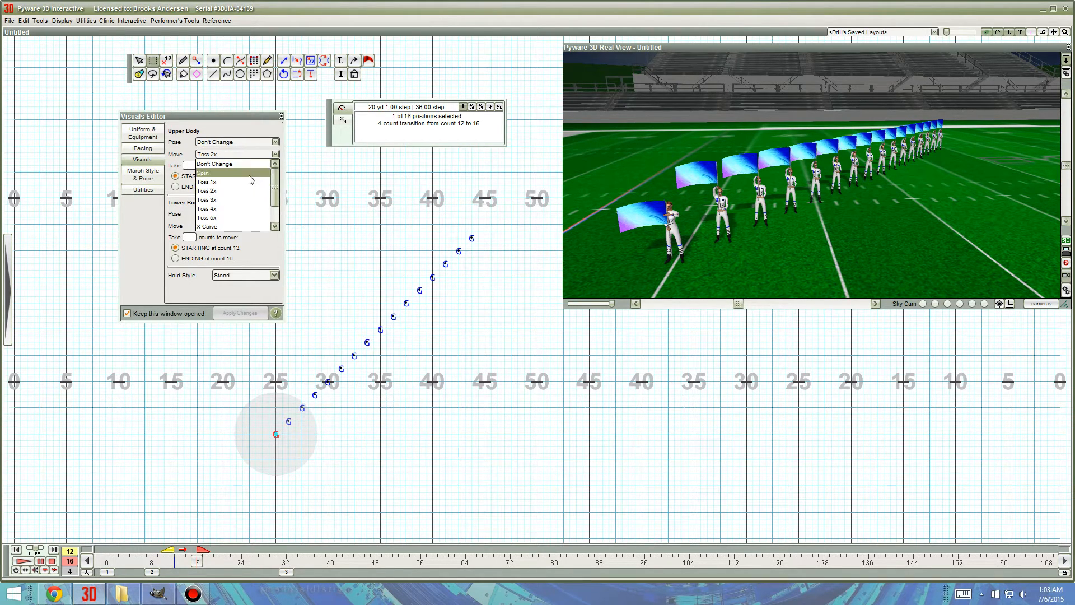
left_click(207, 173)
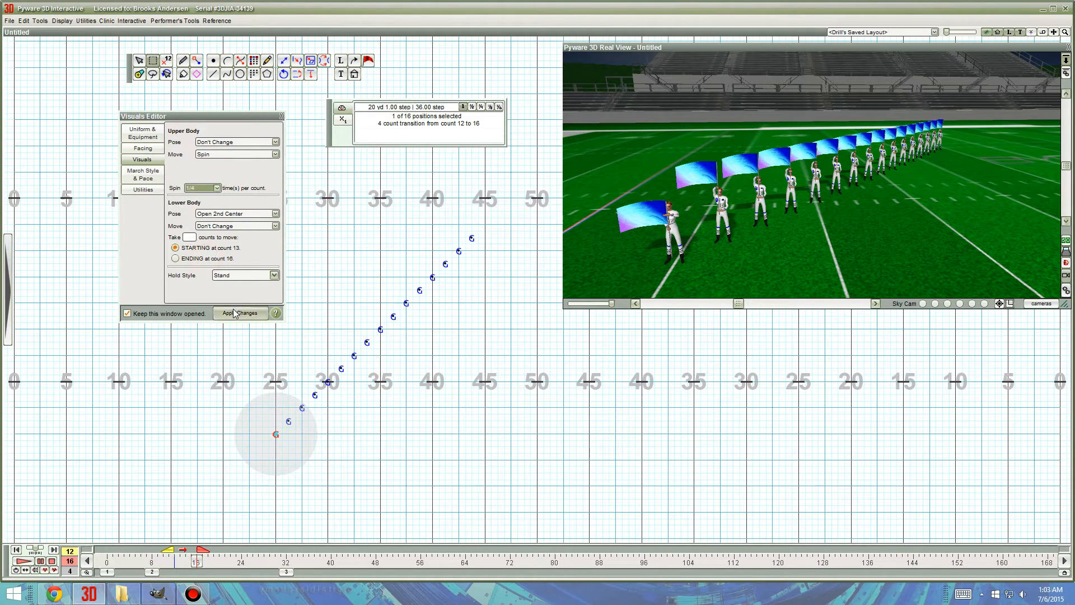
left_click(240, 313)
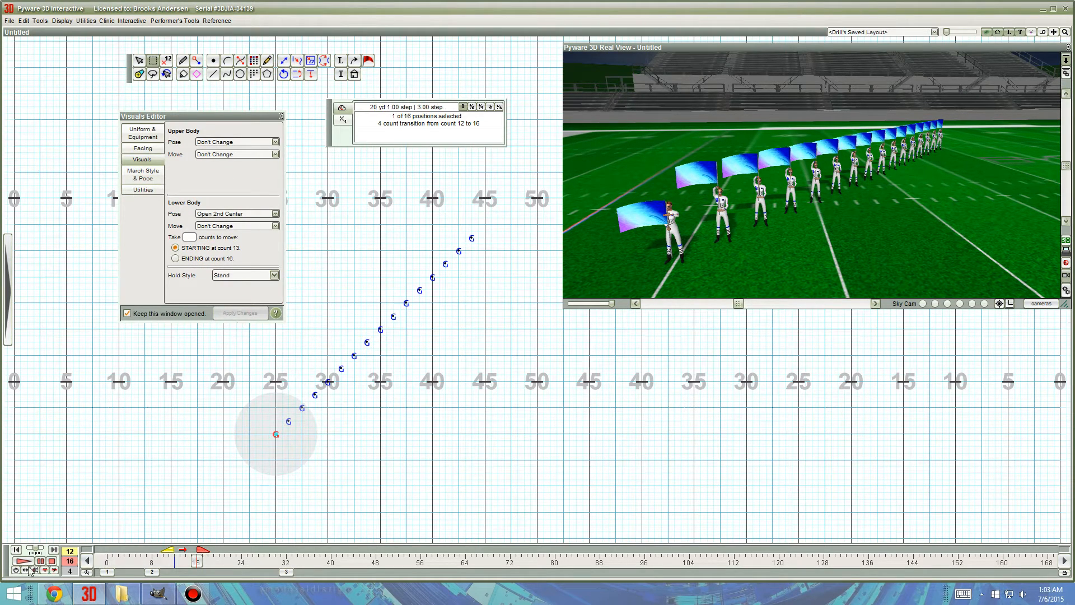
left_click(22, 560)
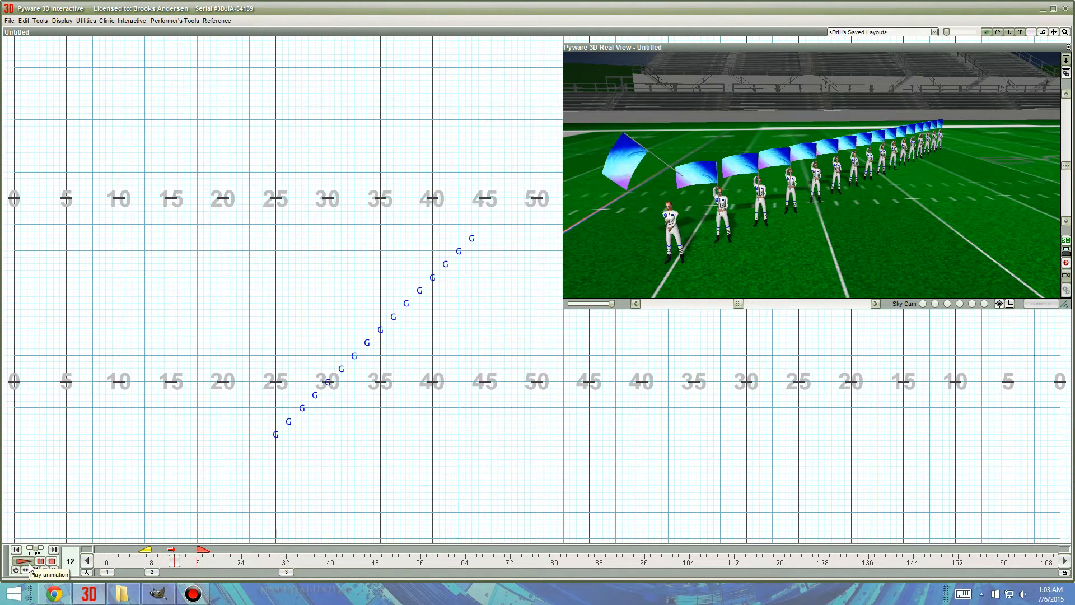
Step: Copy the bottom performer's toss-and-spin visuals across the count 8 to 16 range
left_click(31, 561)
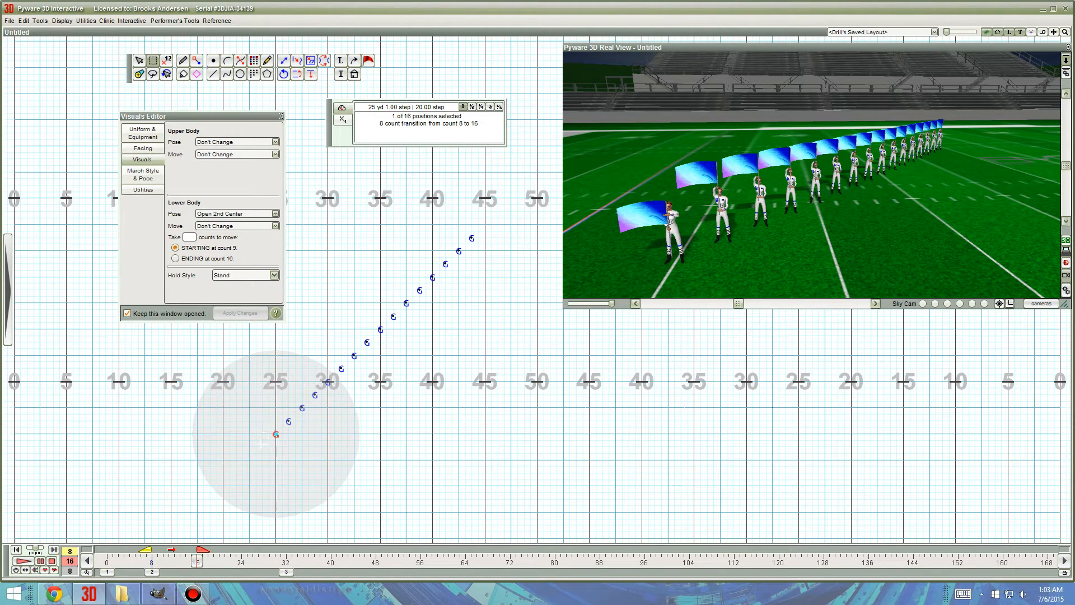
left_click(199, 561)
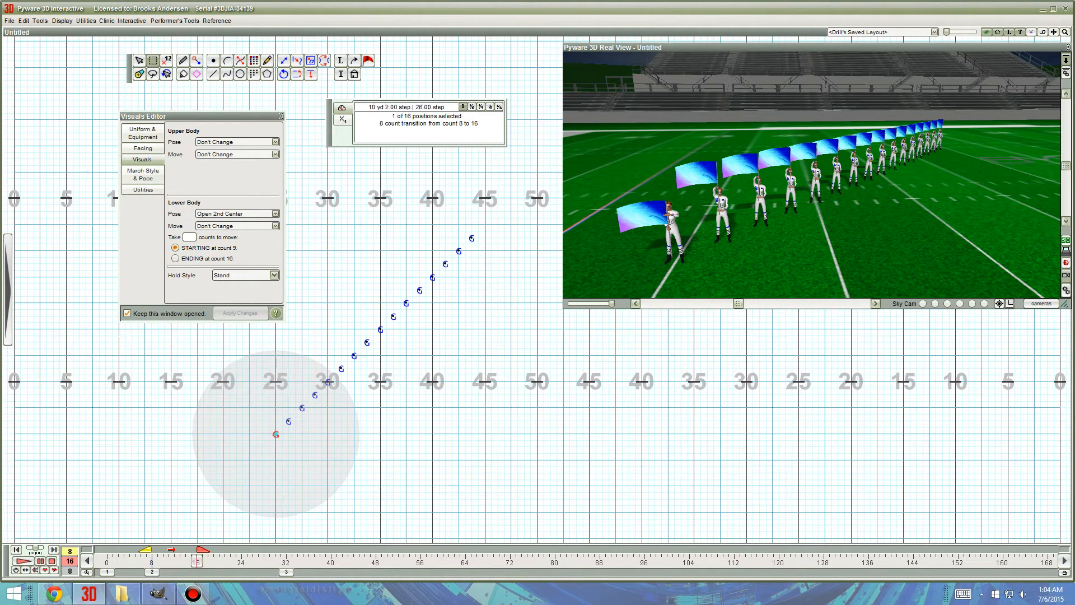
left_click(24, 20)
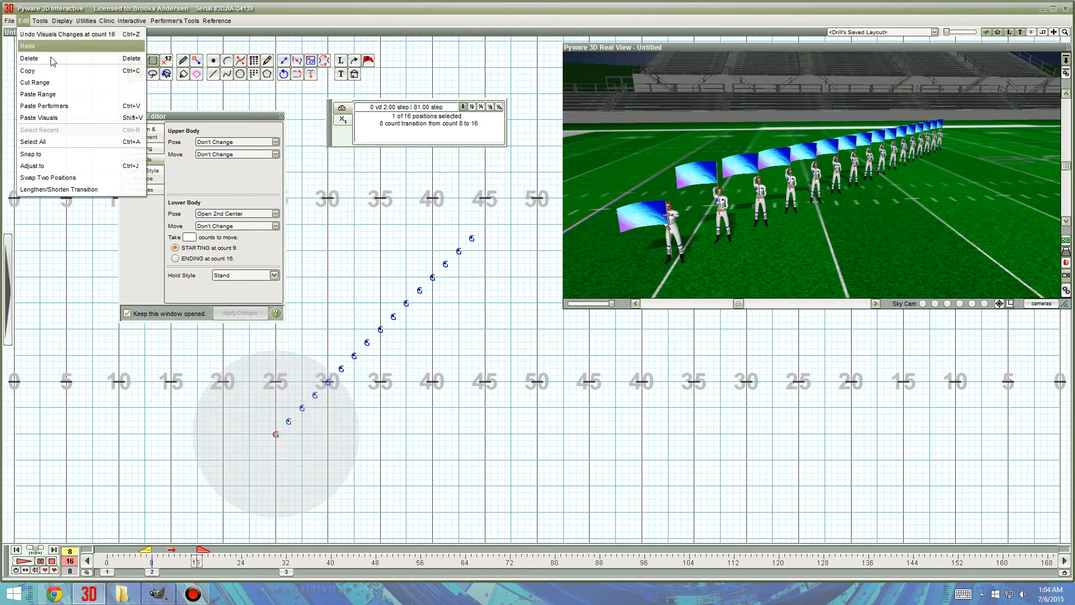
mouse_move(59, 71)
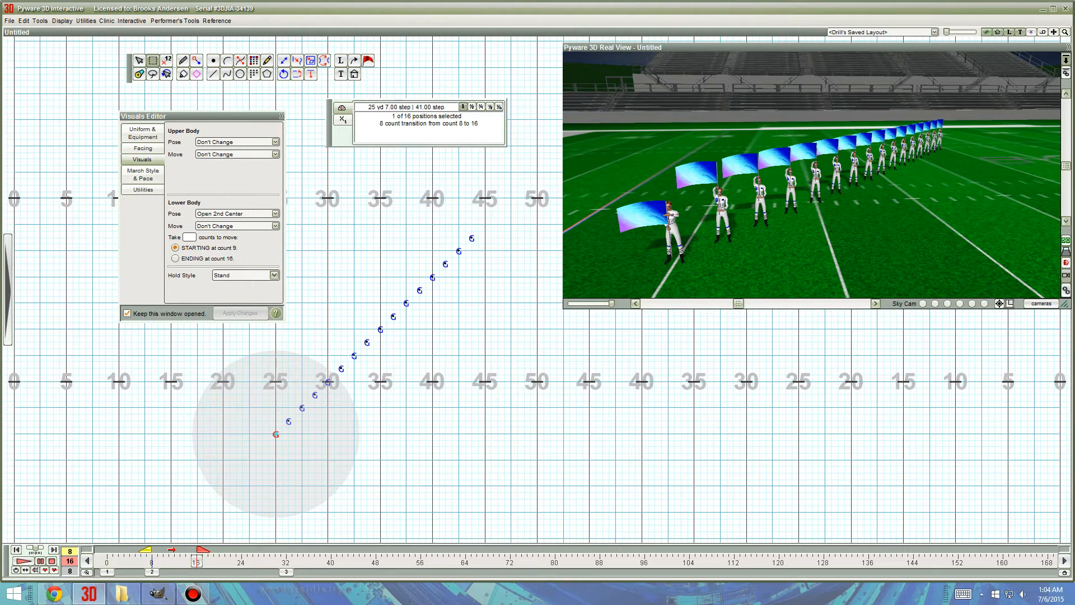
Step: Paste the clipboard visual series at range 9-16 onto all 16 guard members
left_click(272, 546)
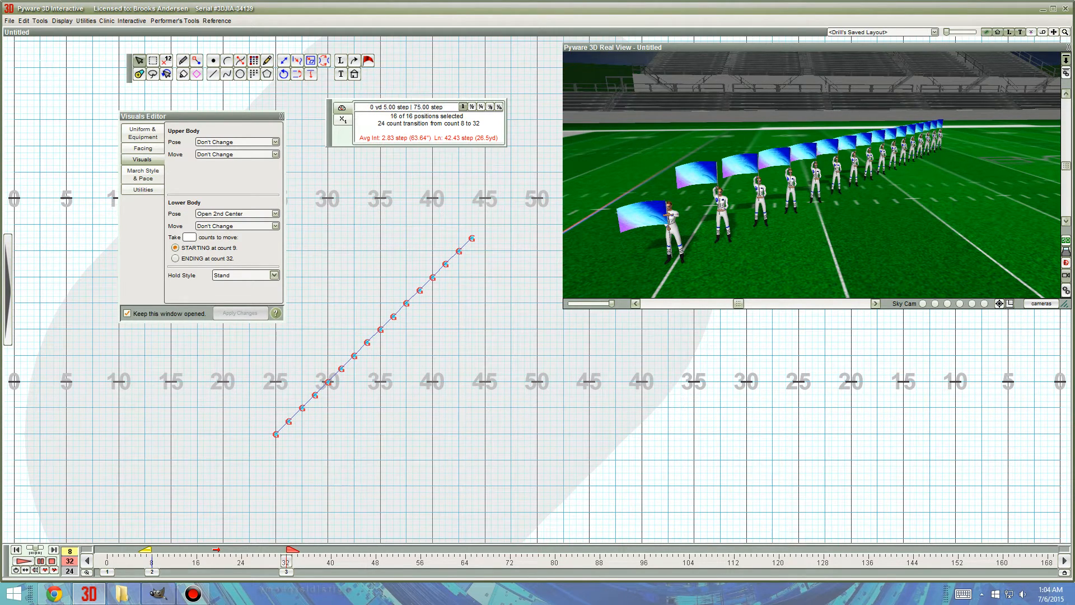
left_click(24, 20)
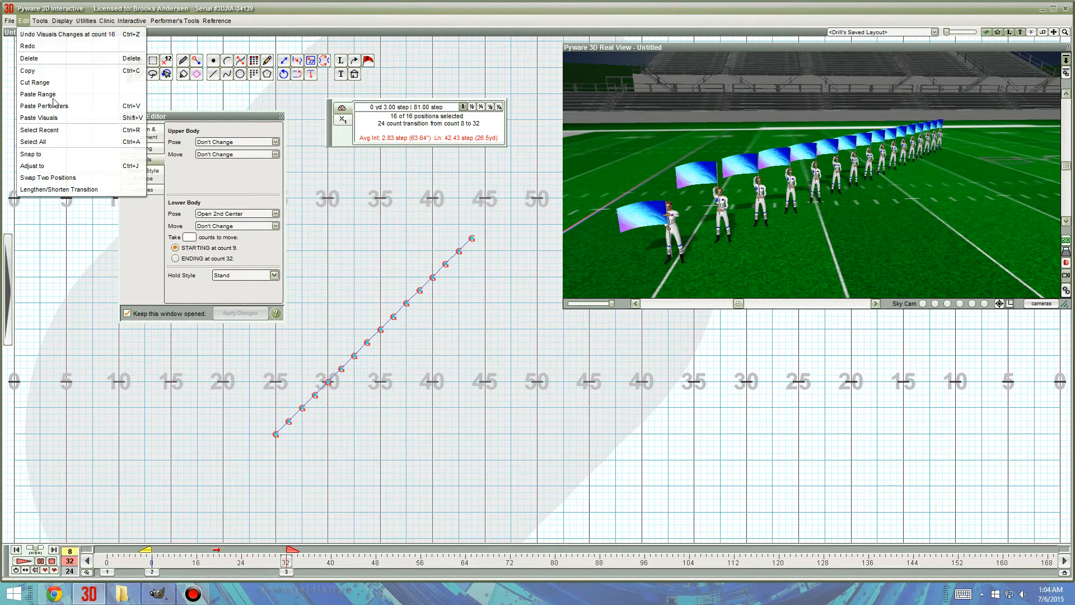
left_click(62, 120)
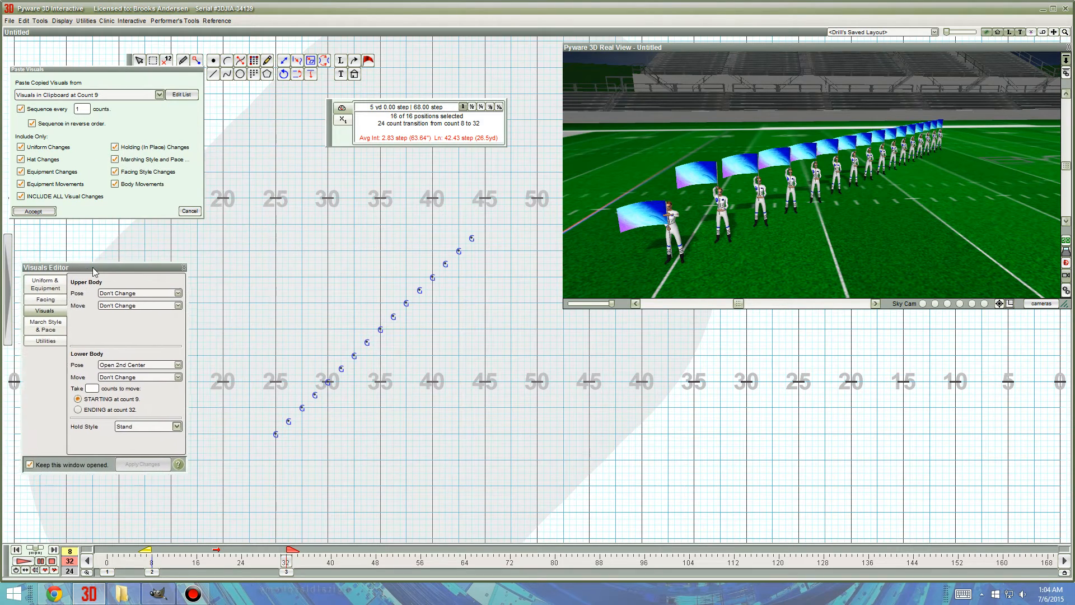
left_click(159, 94)
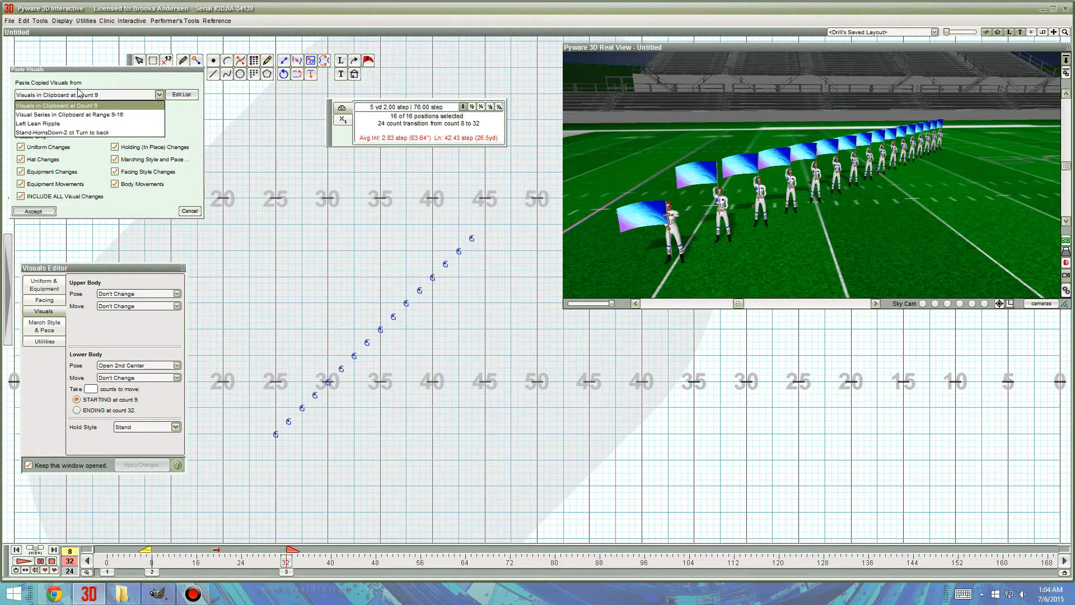
mouse_move(87, 114)
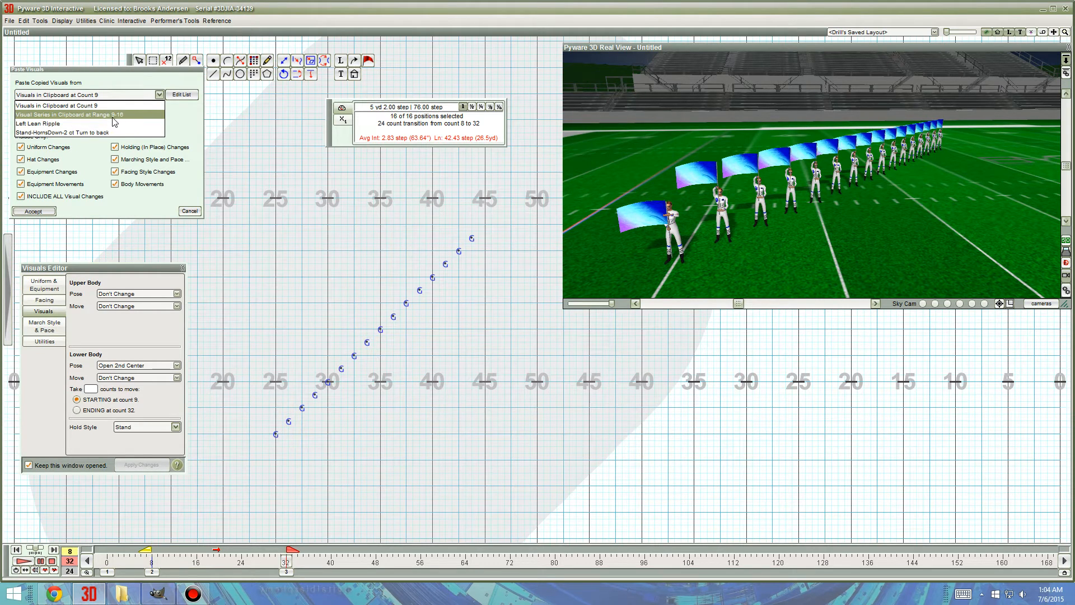
mouse_move(112, 114)
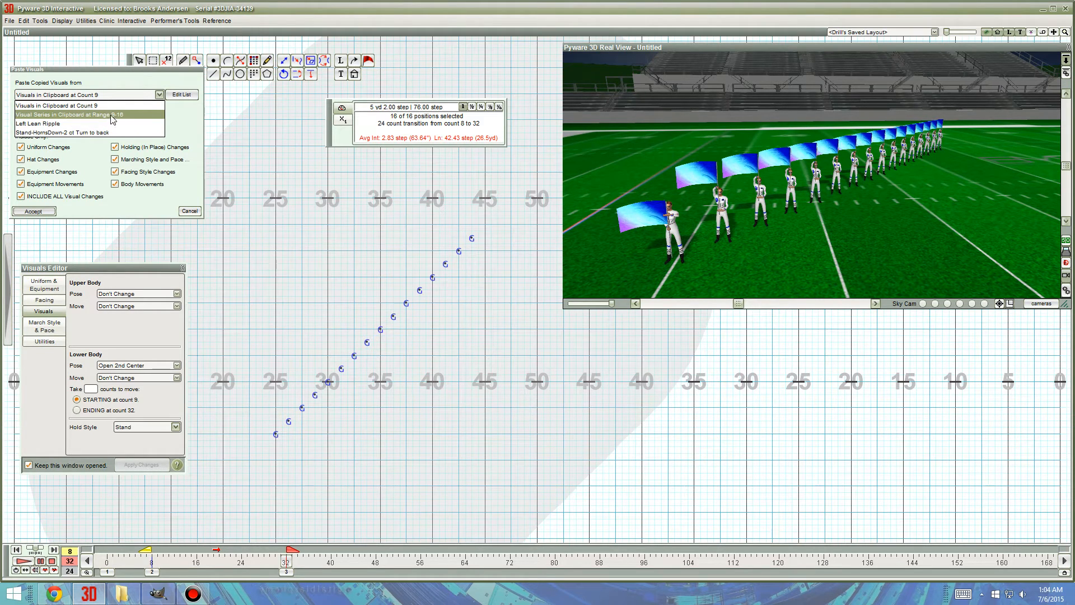
left_click(89, 114)
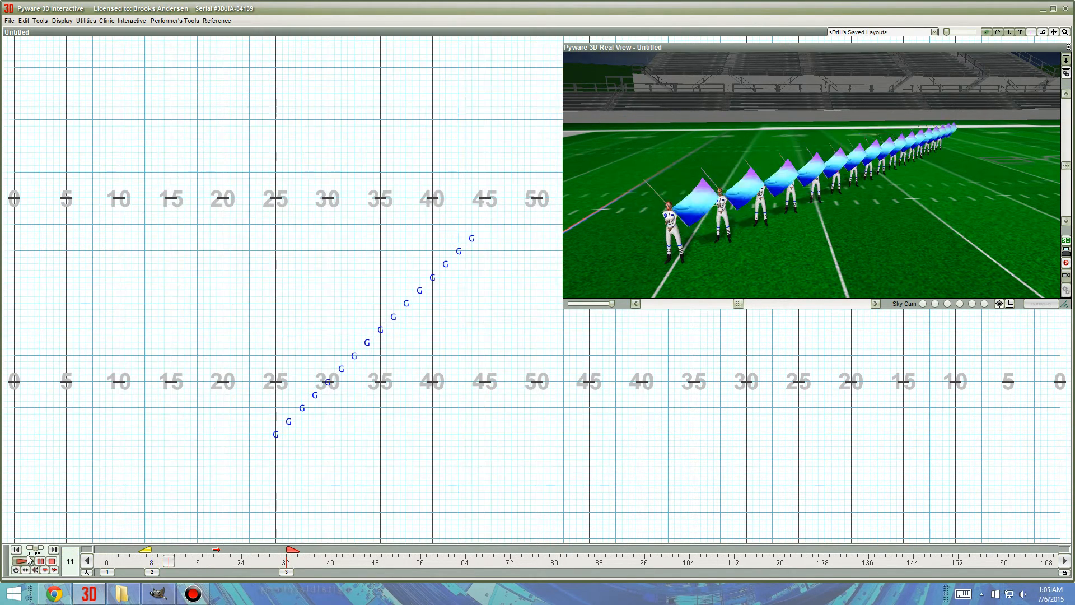
Step: Preview the transition to see all 16 flags tossing in unison
left_click(25, 552)
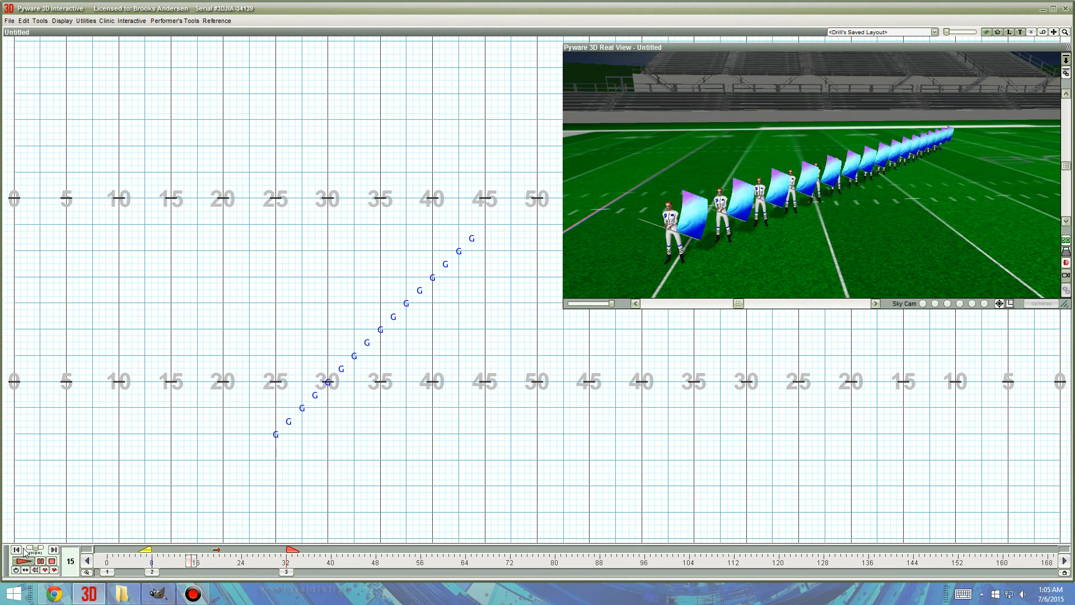
left_click(39, 549)
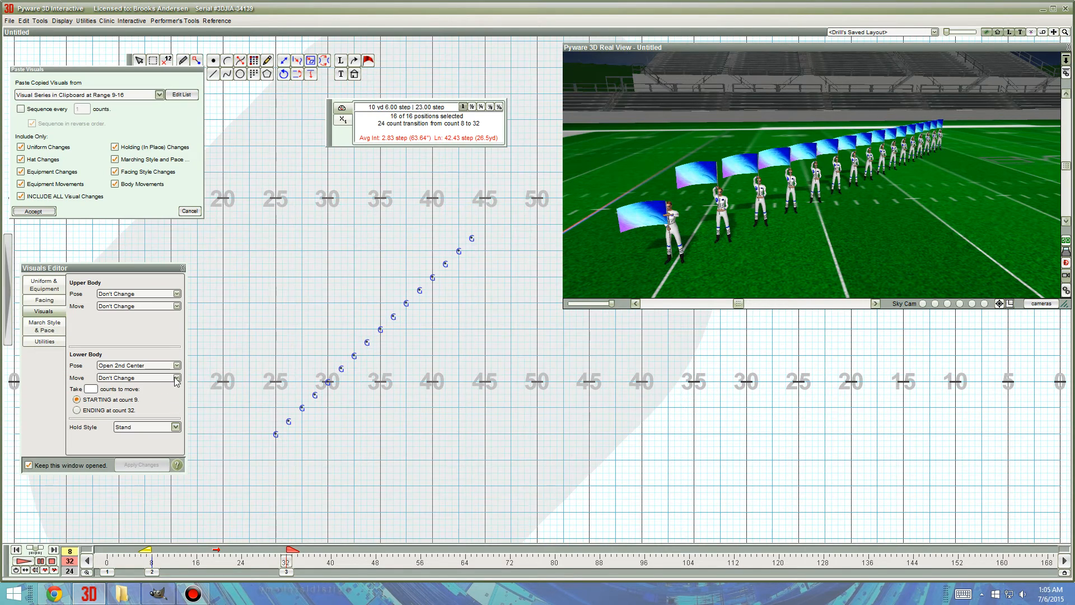
Step: Re-paste the 9-16 series sequenced every 1 count so the toss ripples down the line
left_click(20, 108)
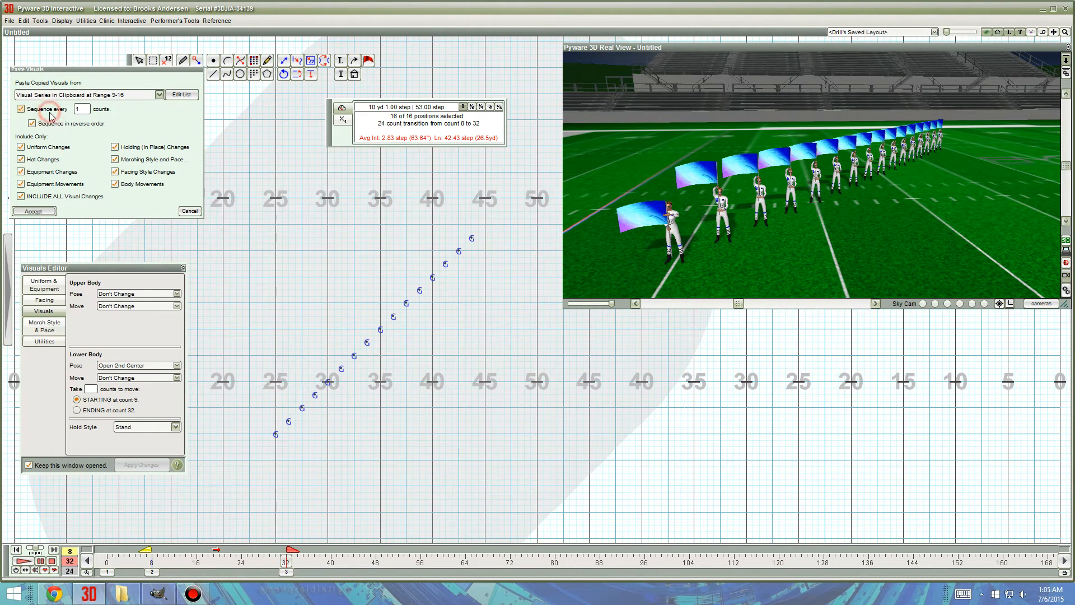
left_click(33, 123)
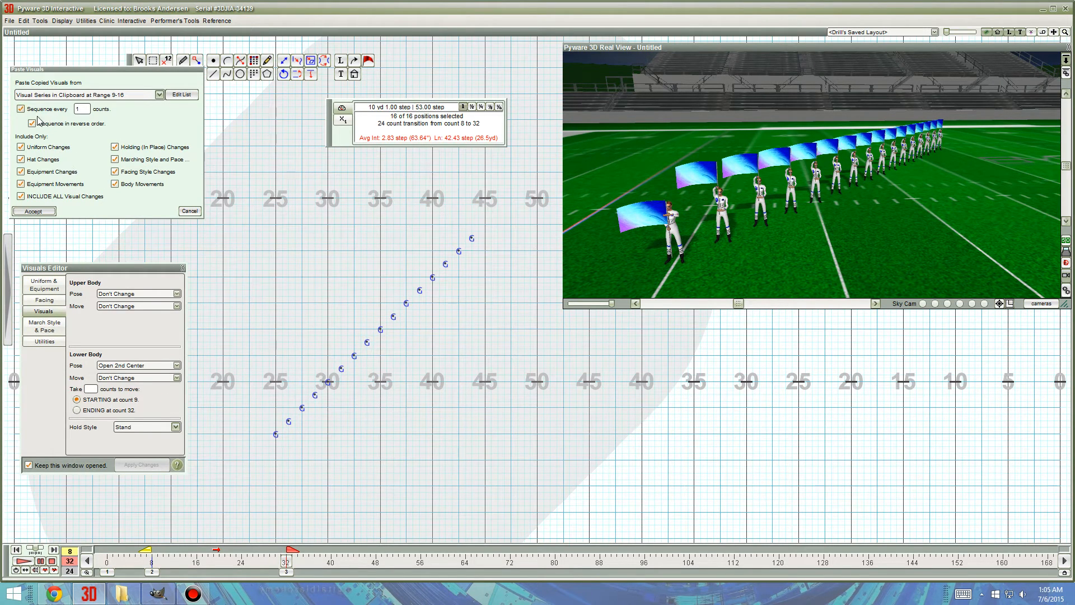
left_click(31, 123)
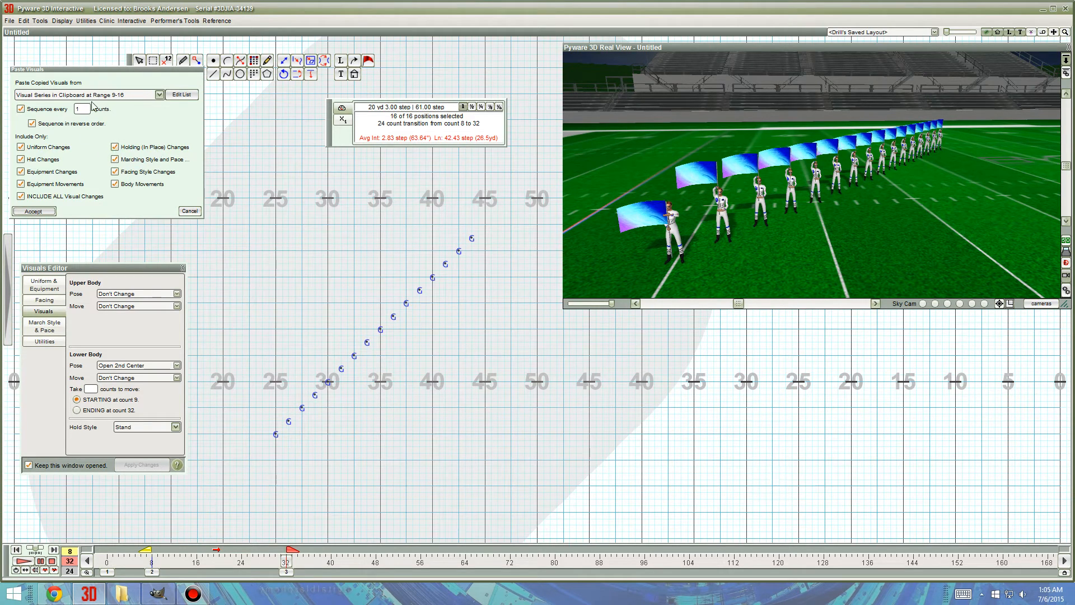
left_click(22, 567)
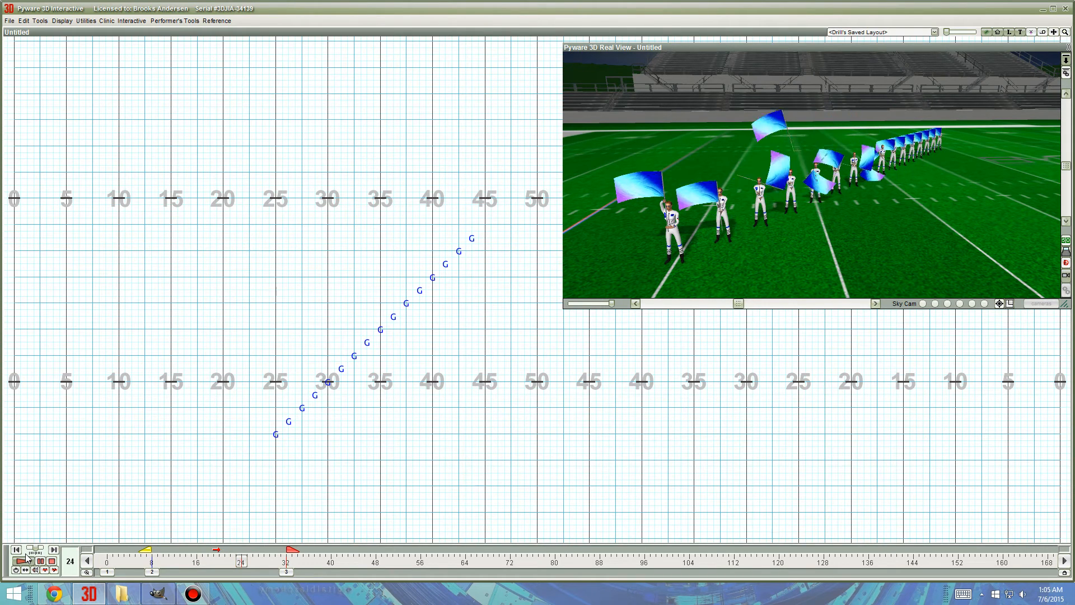
Step: Play the drill to watch the flag toss ripple down the diagonal
left_click(42, 561)
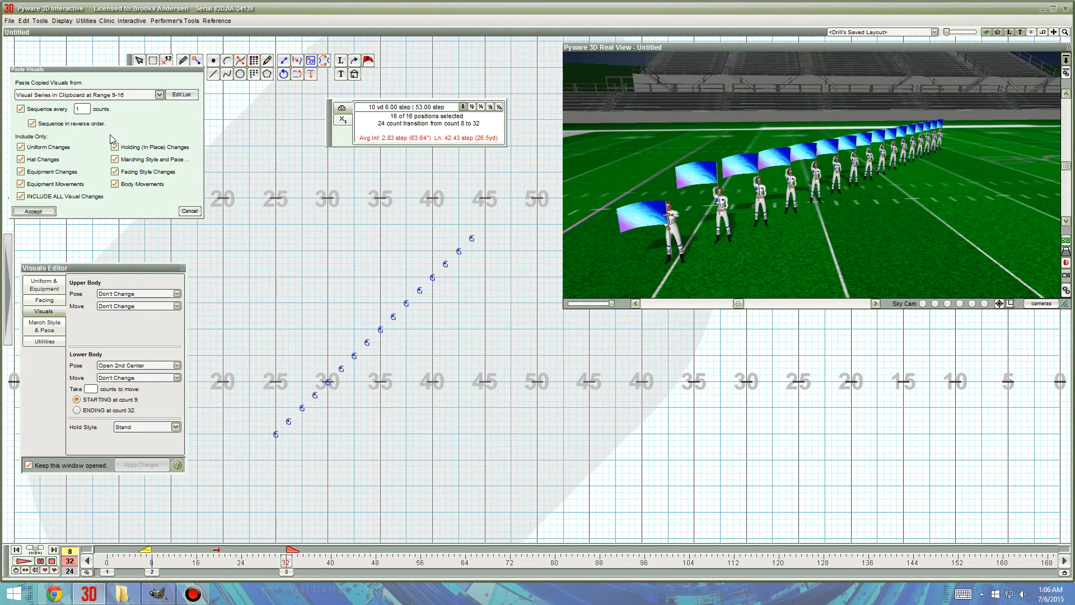
Step: Accept the staggered 9-16 series paste, one count per member, once more
left_click(32, 123)
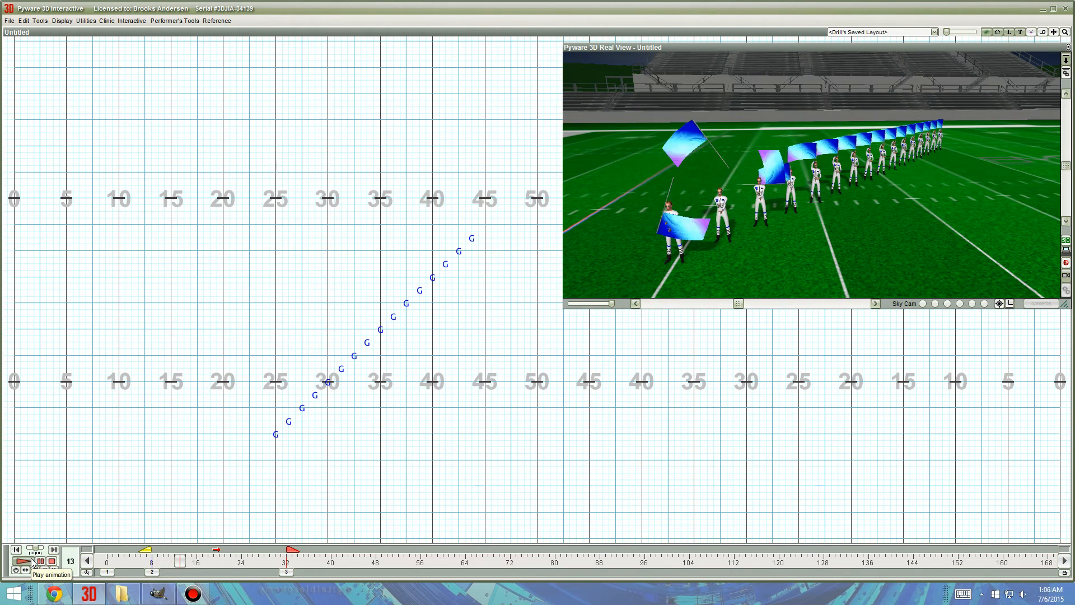
Step: Play back the drill to review the sequenced flag toss ripple
left_click(30, 561)
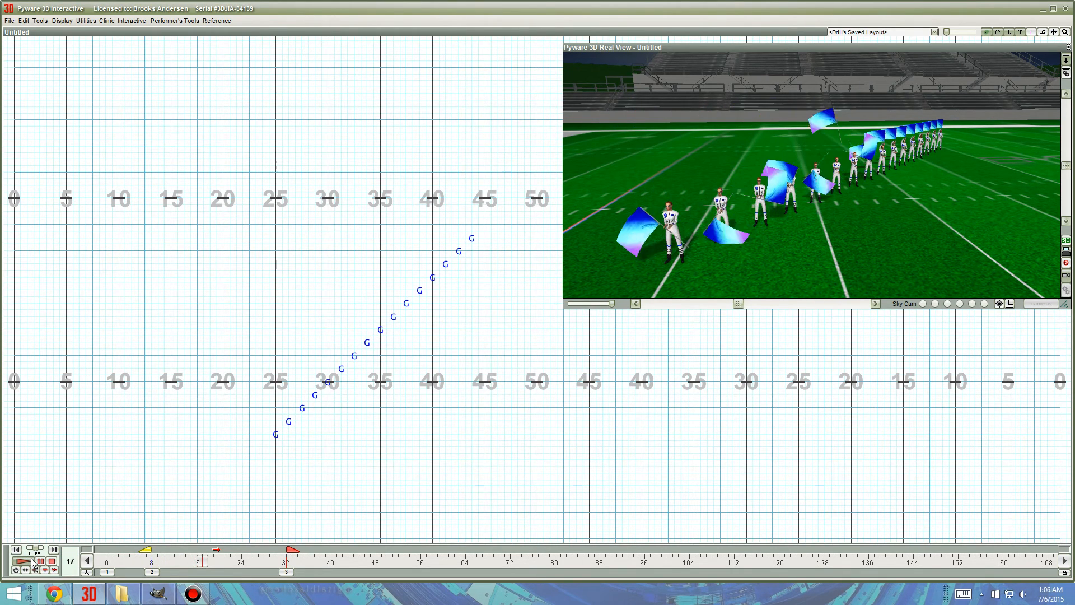
left_click(29, 561)
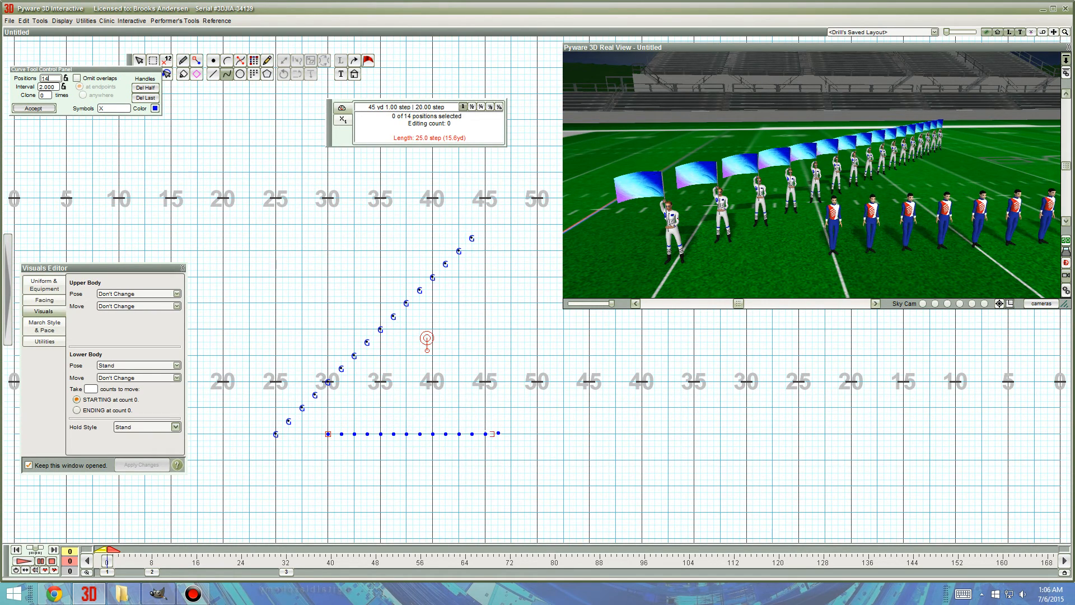
Step: Draw a 16-member line and tilt it parallel to the first diagonal, to its right
left_click_drag(497, 433, 520, 427)
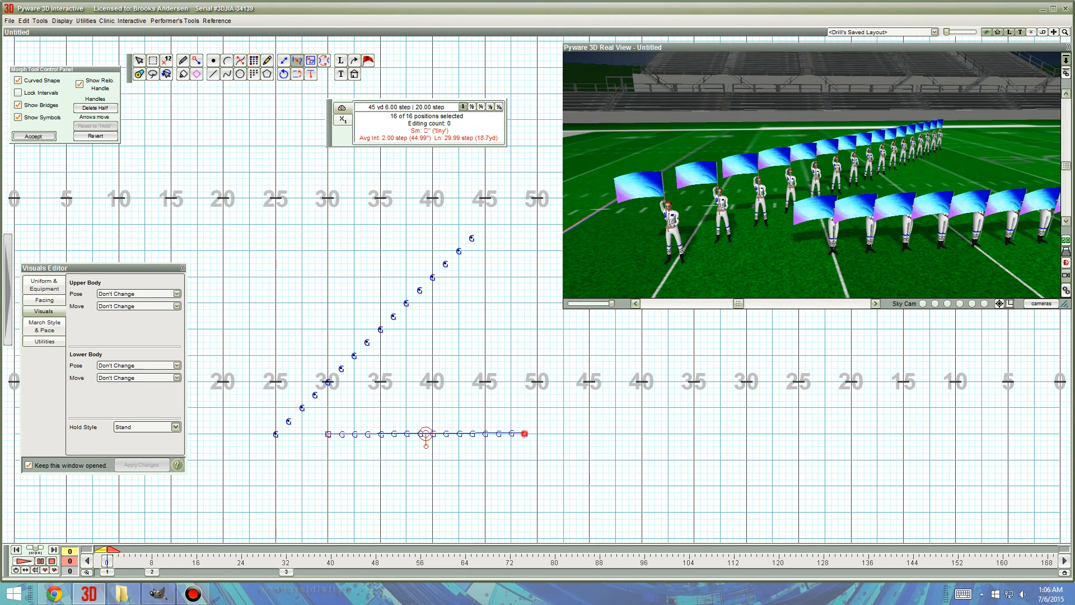
left_click_drag(524, 433, 524, 237)
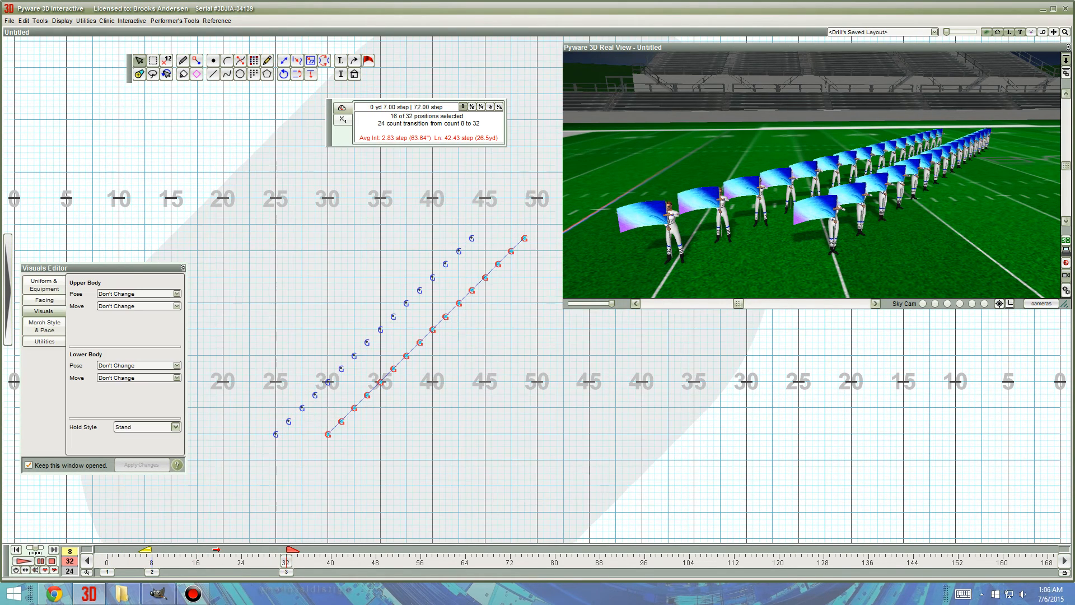
Step: Paste the count 9–16 visual series onto the second line, sequenced every 1 count, and play both lines
left_click(24, 20)
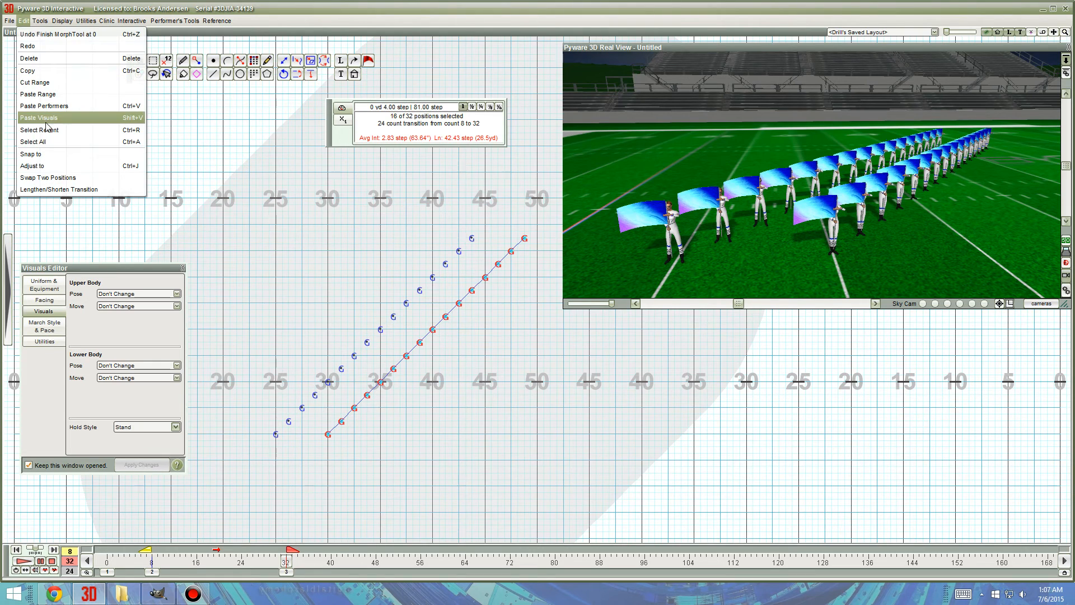
left_click(38, 118)
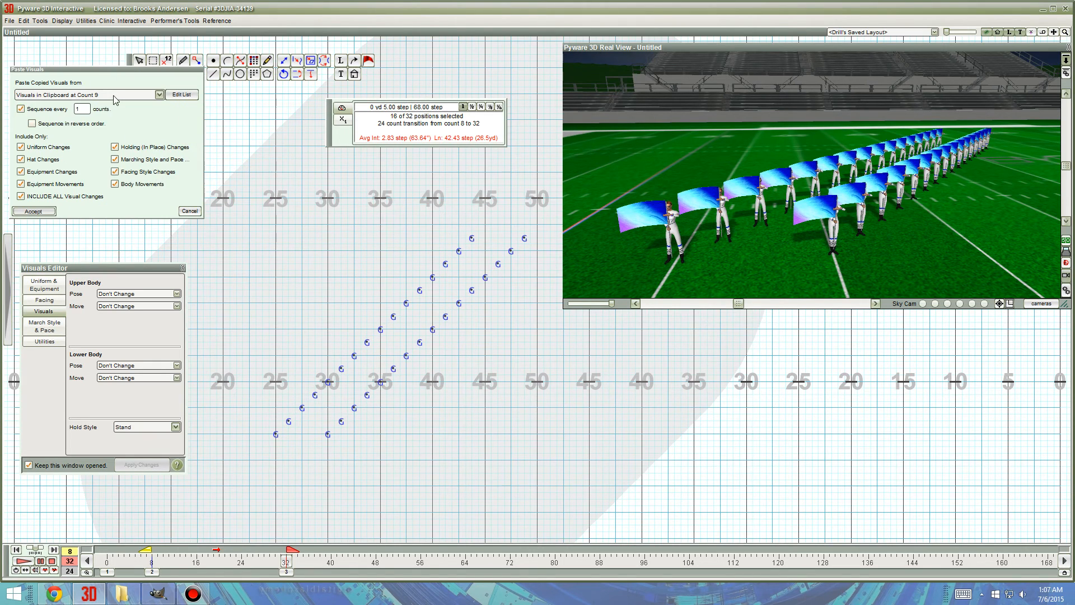
left_click(158, 94)
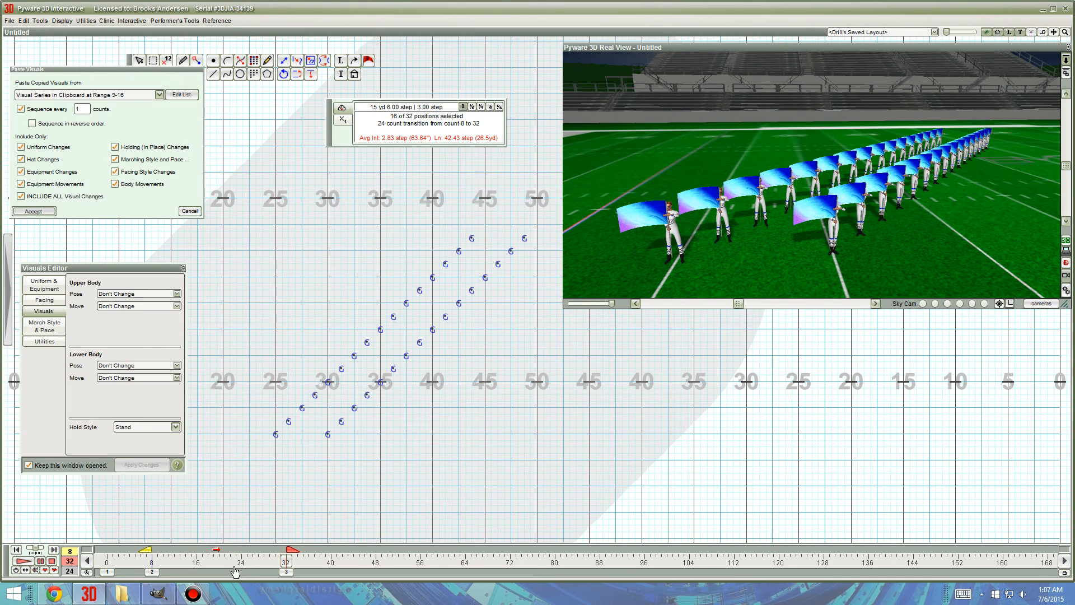
mouse_move(187, 569)
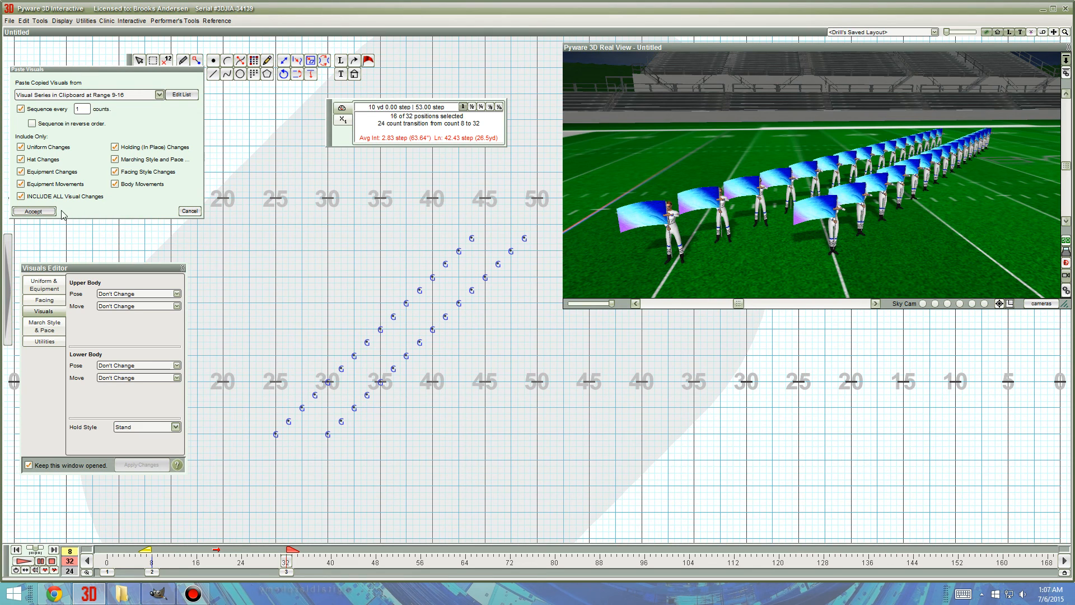
left_click(33, 210)
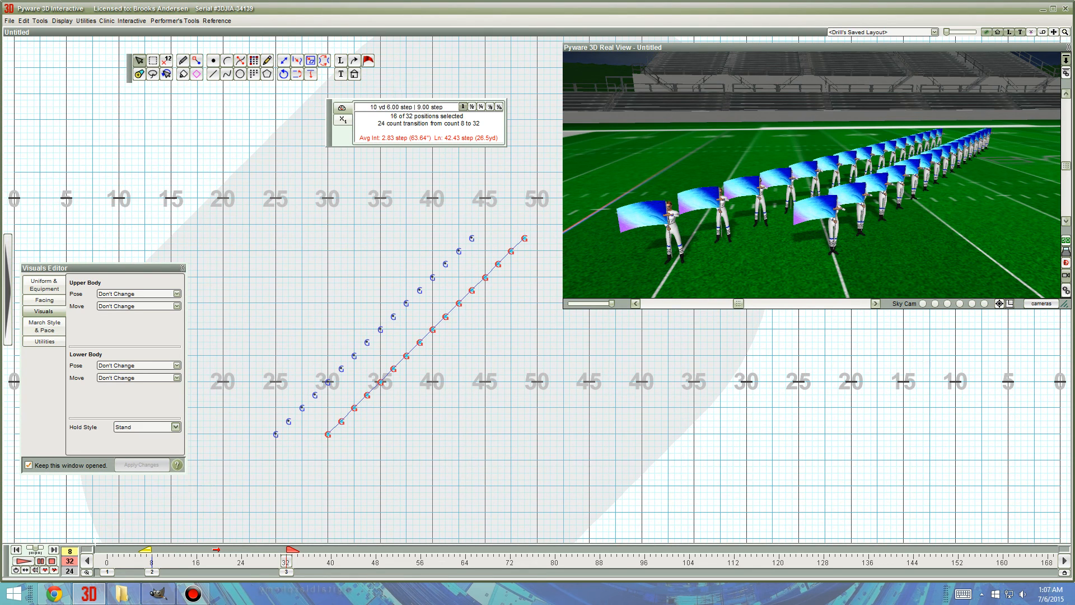
left_click(25, 569)
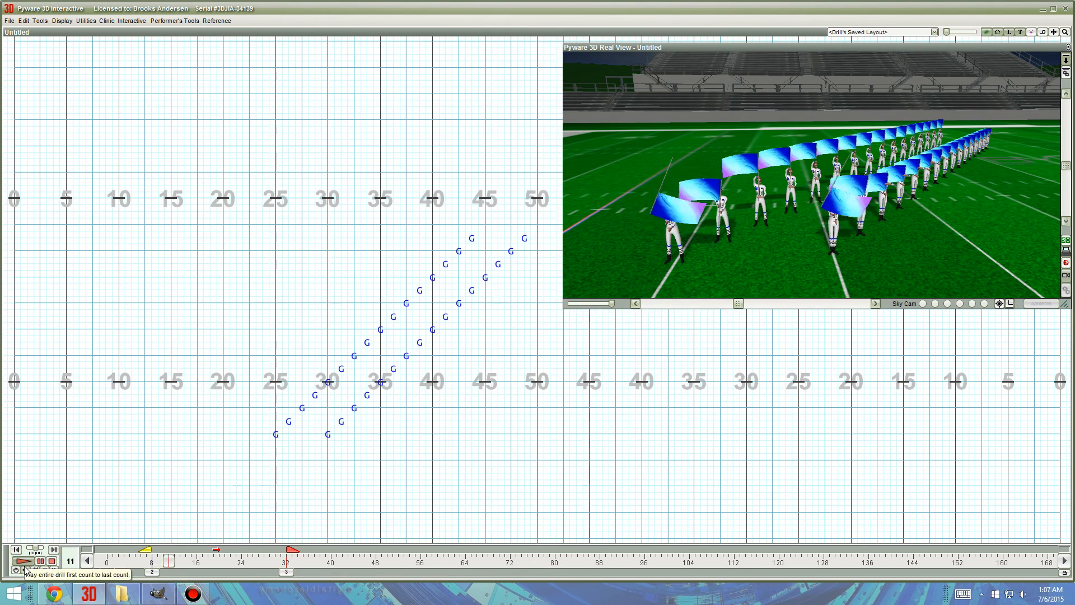